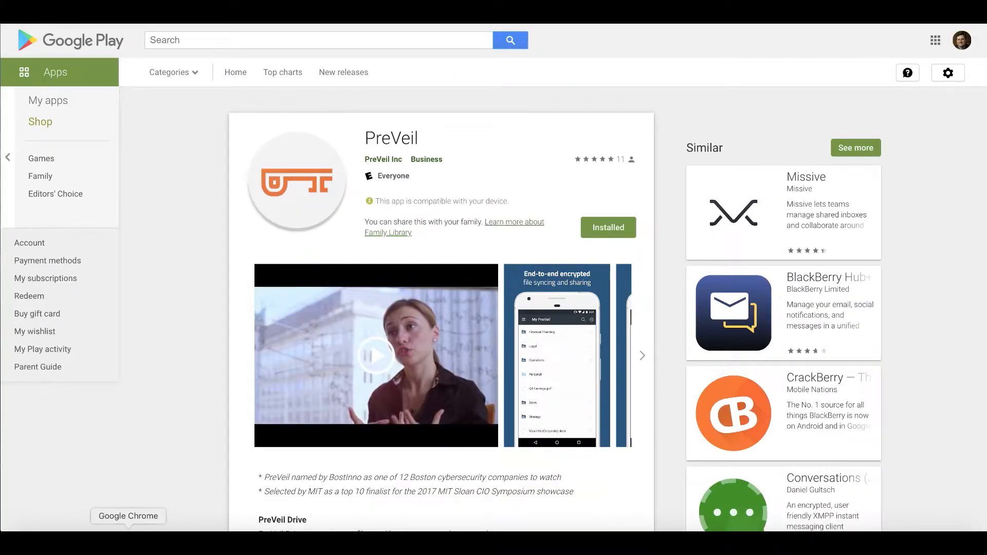
{"action": "mouse_move", "coordinate": [581, 47]}
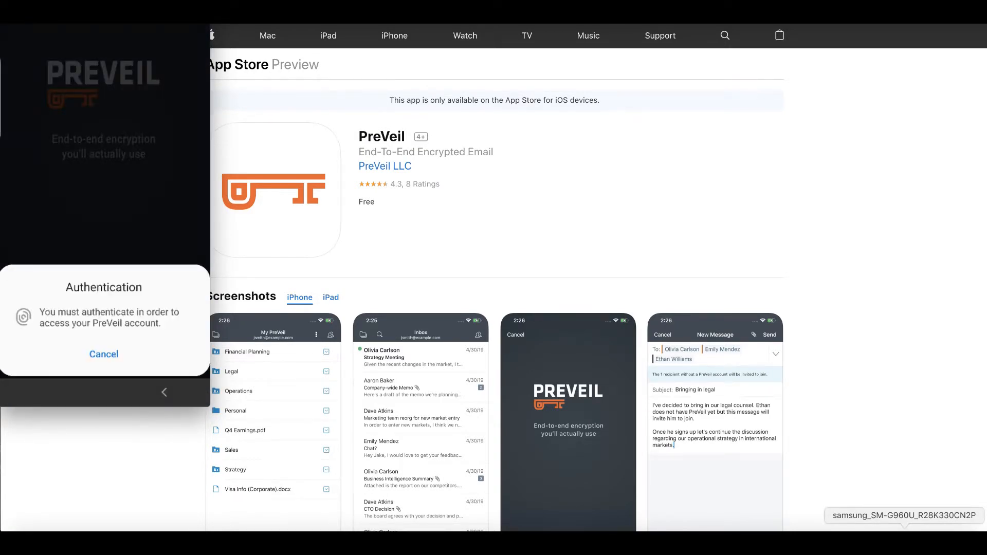
Step: Launch PreVeil on the phone and authenticate with a fingerprint at the prompt
{"action": "left_click", "coordinate": [103, 354]}
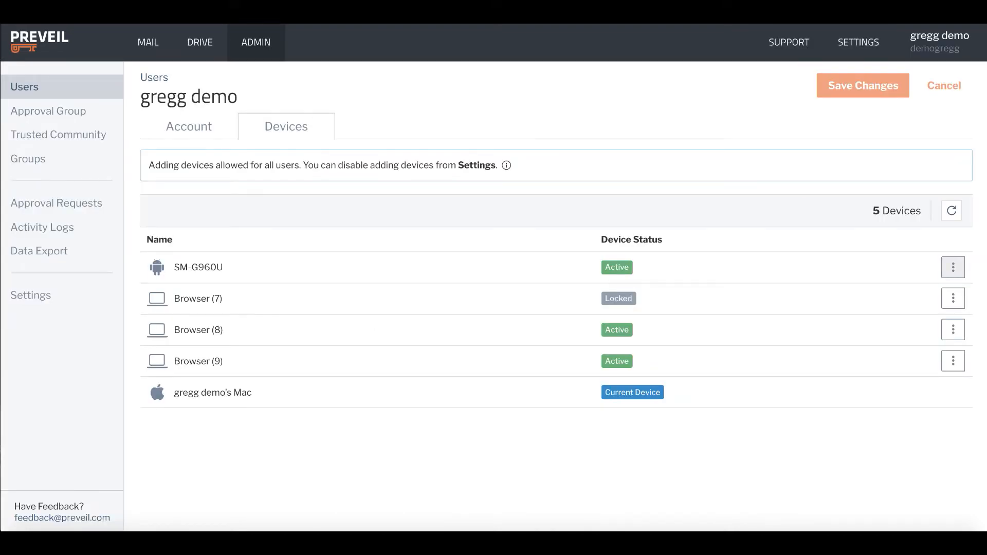
{"action": "mouse_move", "coordinate": [914, 265]}
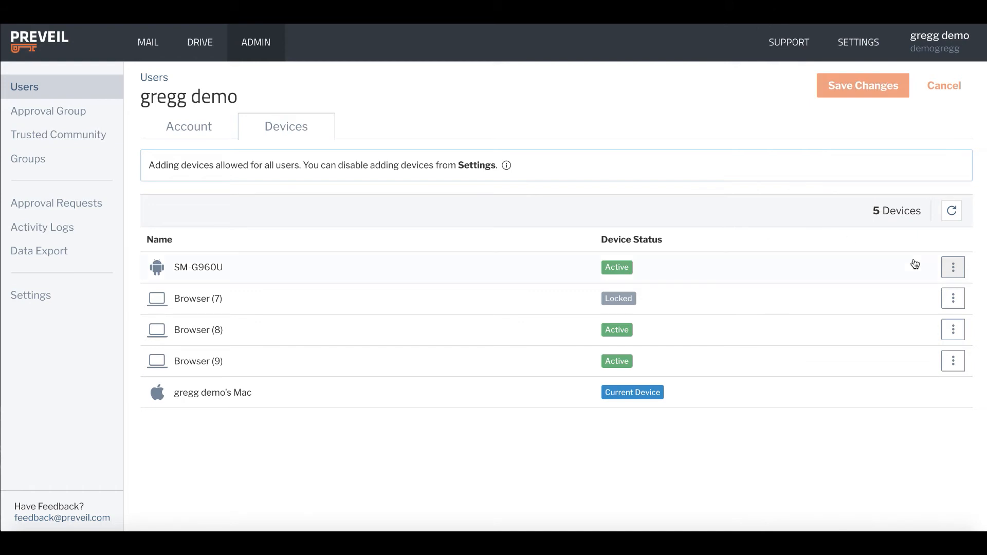